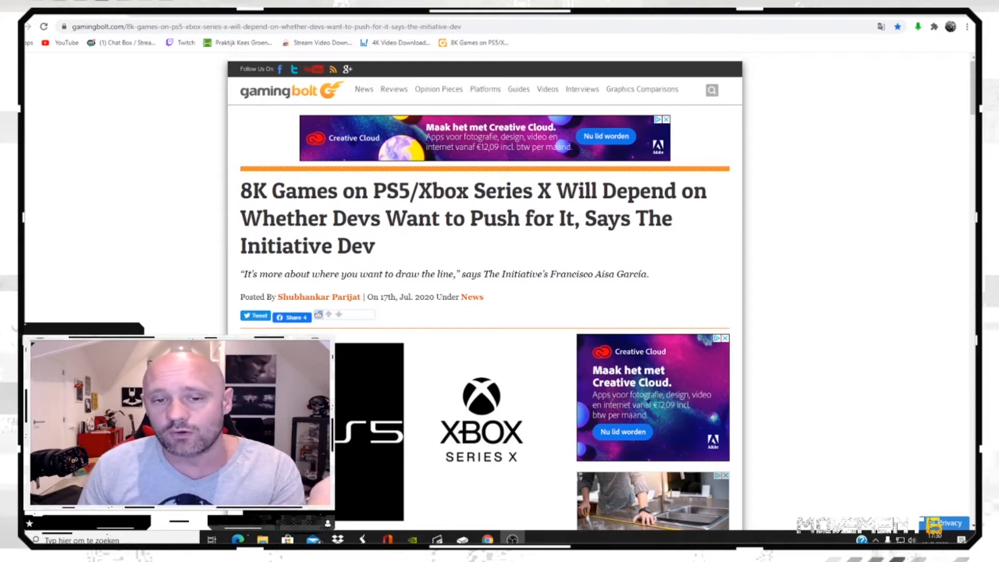
{"action": "scroll", "scroll_direction": "down", "scroll_amount": 3}
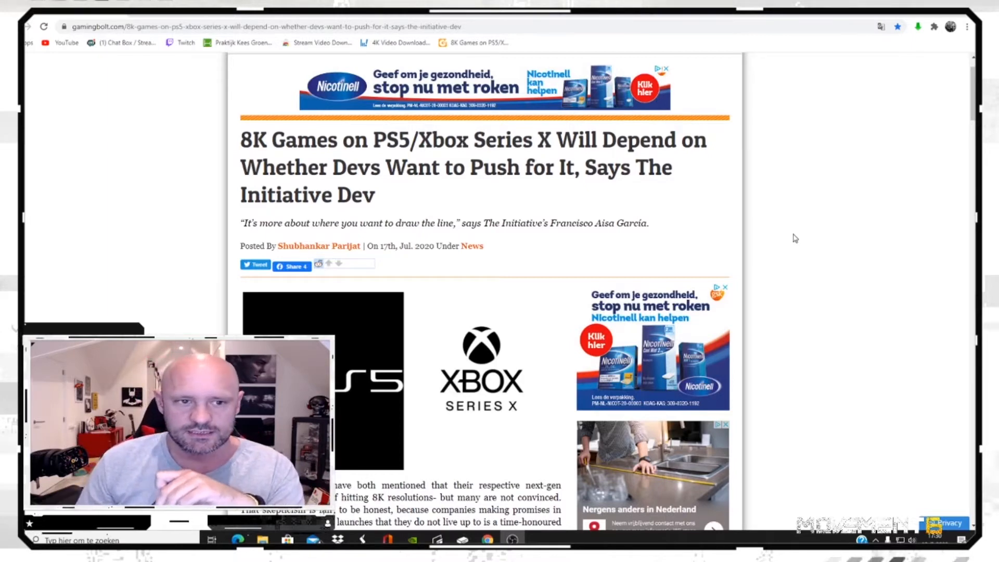
{"action": "scroll", "scroll_direction": "down", "scroll_amount": 3}
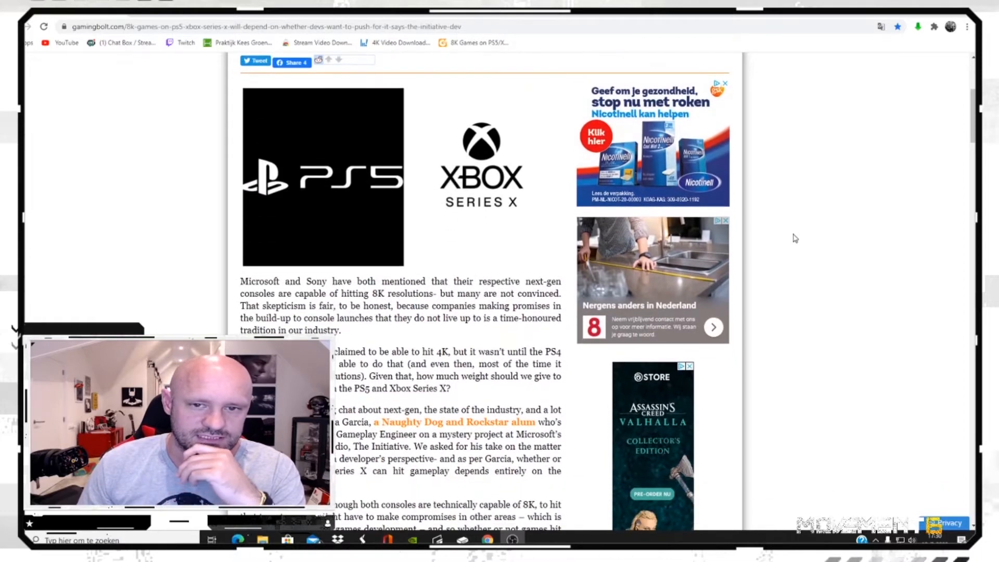
{"action": "scroll", "scroll_direction": "down", "scroll_amount": 3}
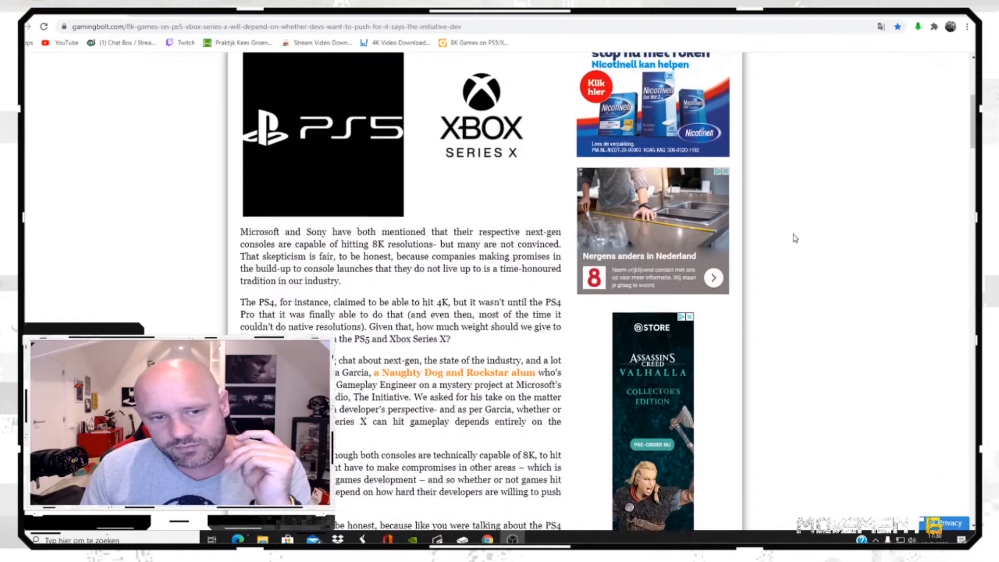
{"action": "scroll", "scroll_direction": "down", "scroll_amount": 3}
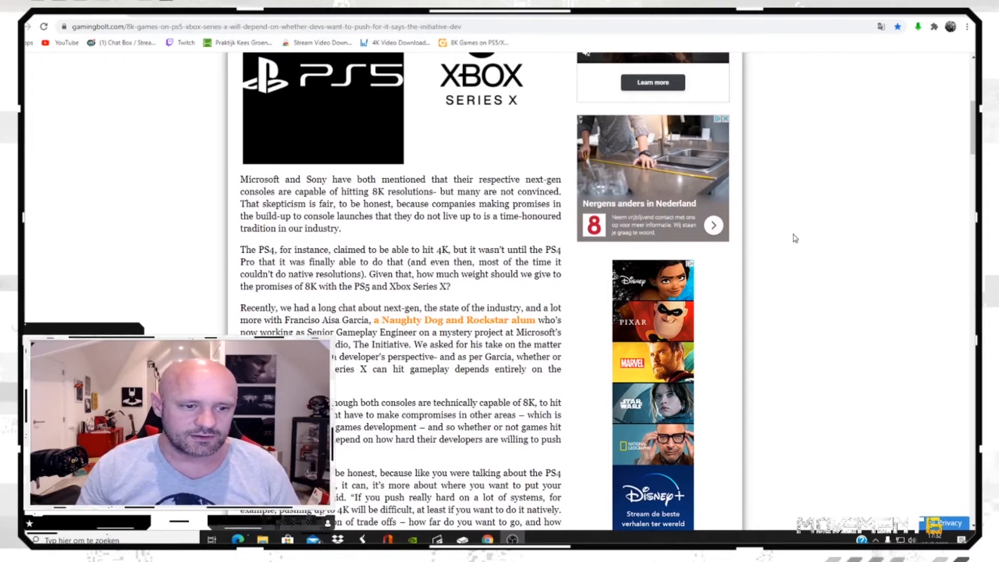
{"action": "scroll", "scroll_direction": "down", "scroll_amount": 3}
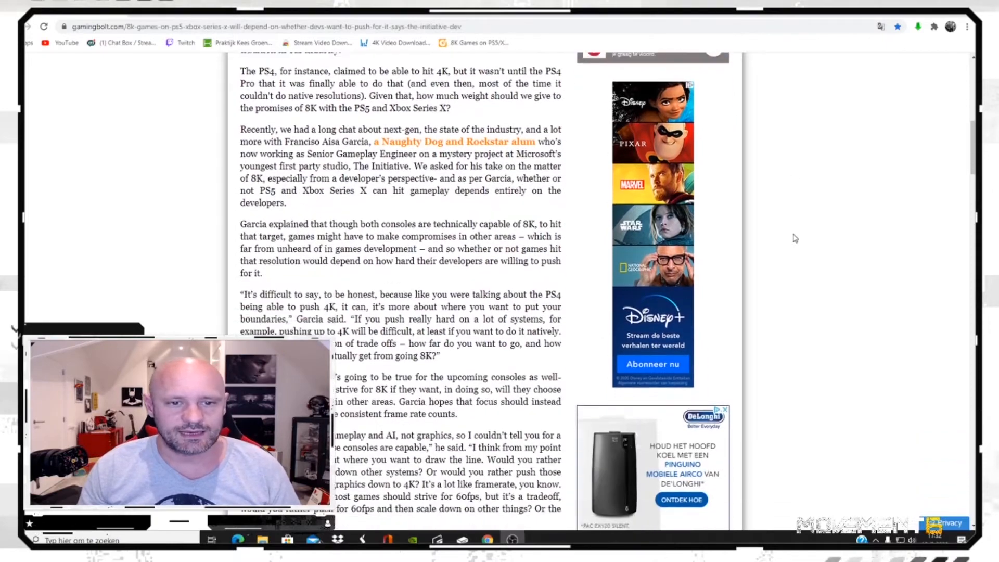
{"action": "scroll", "scroll_direction": "down", "scroll_amount": 3}
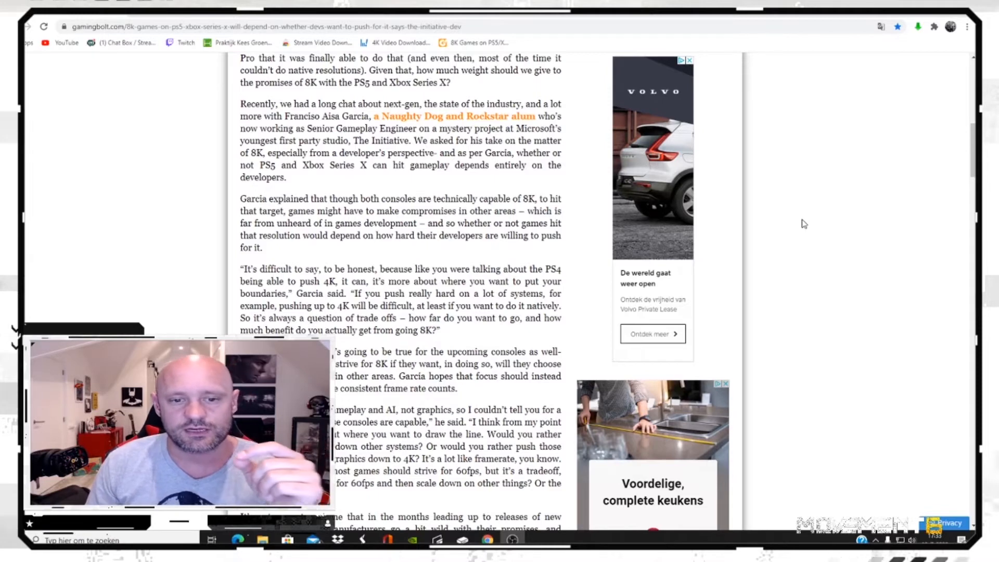
{"action": "mouse_move", "coordinate": [807, 220]}
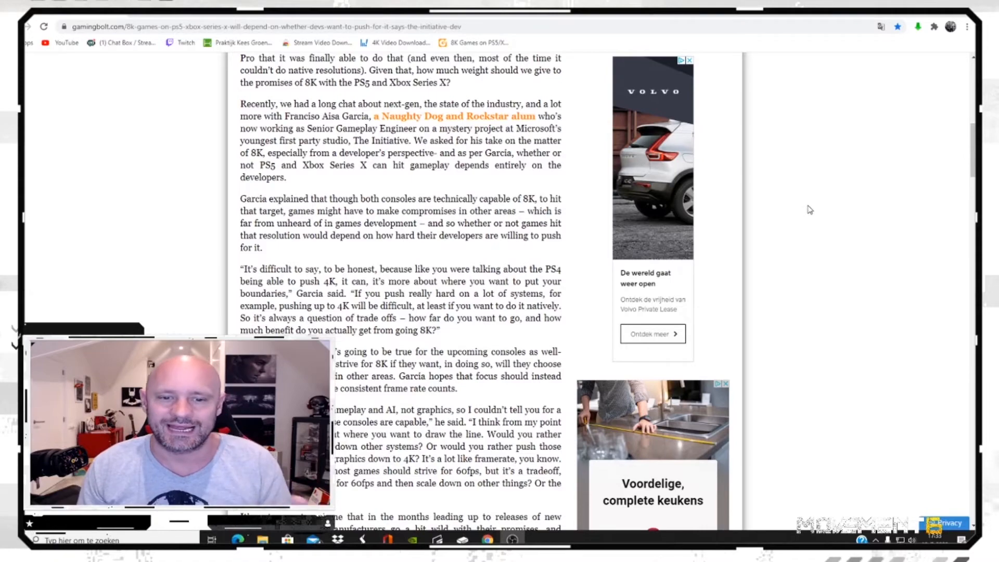
{"action": "scroll", "scroll_direction": "down", "scroll_amount": 3}
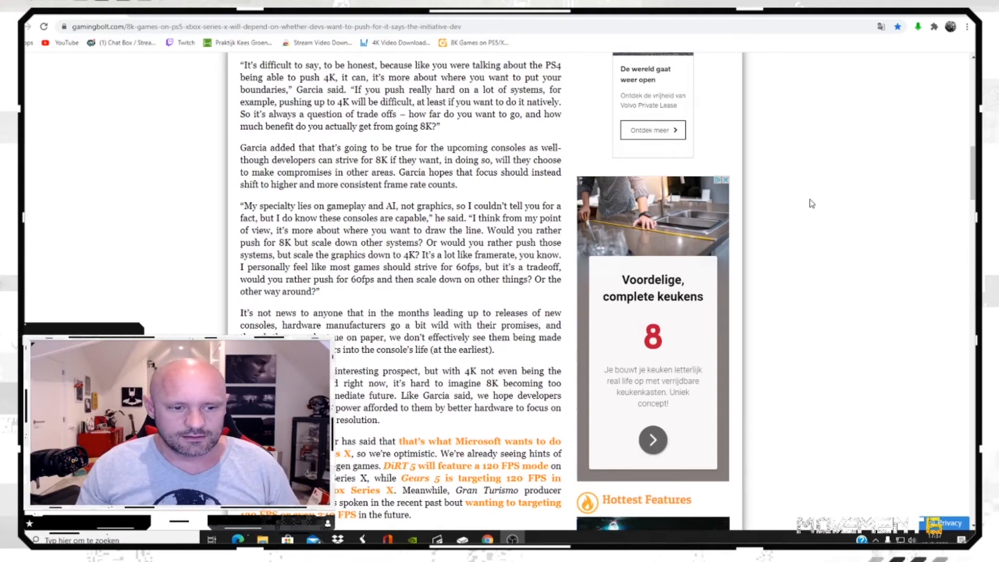
{"action": "scroll", "scroll_direction": "down", "scroll_amount": 3}
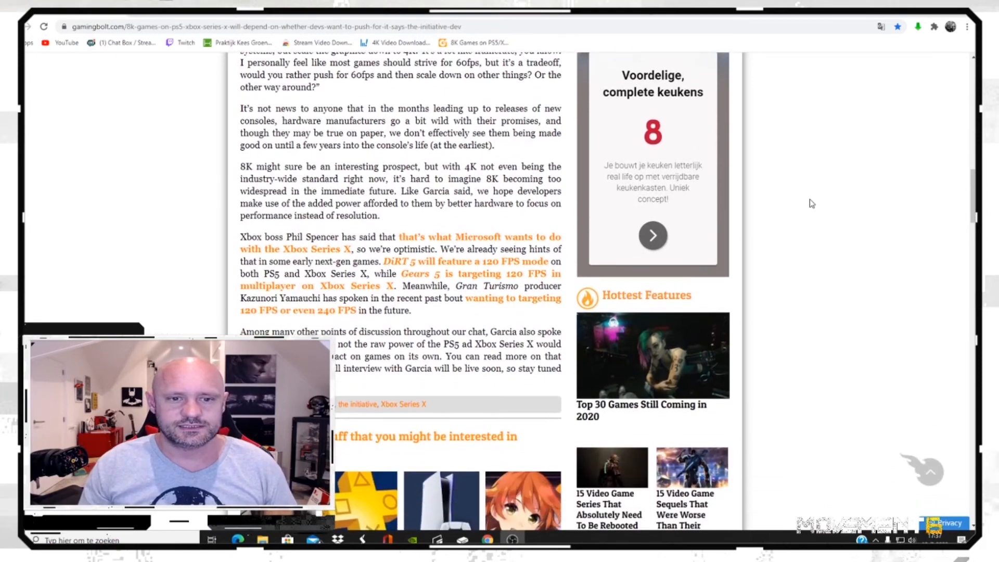
{"action": "scroll", "scroll_direction": "down", "scroll_amount": 3}
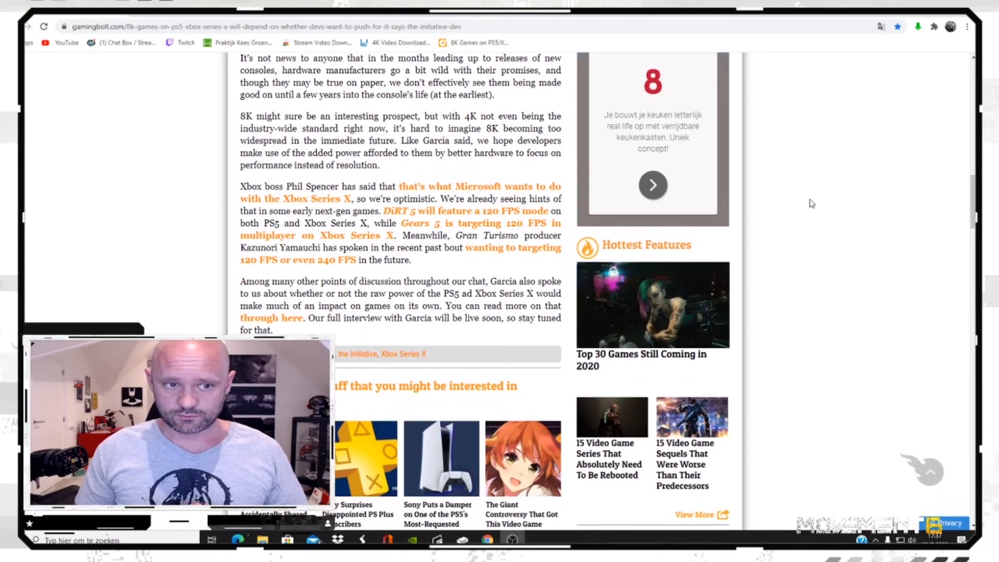